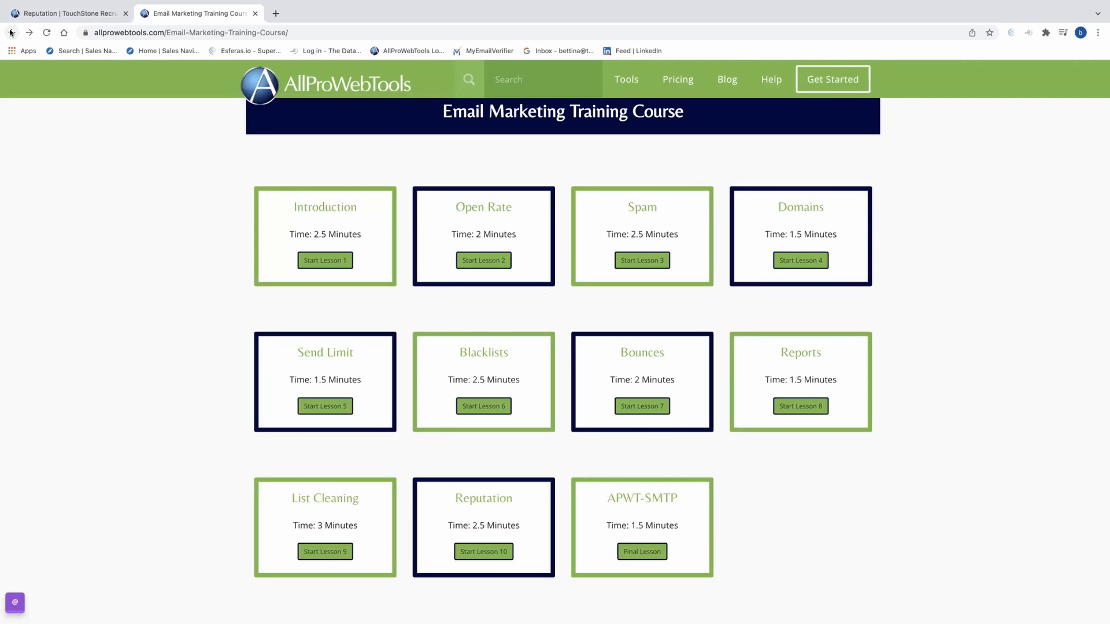
Start Lesson 7 'Bounces' from the Email Marketing Training Course page
{"action": "left_click", "coordinate": [642, 406]}
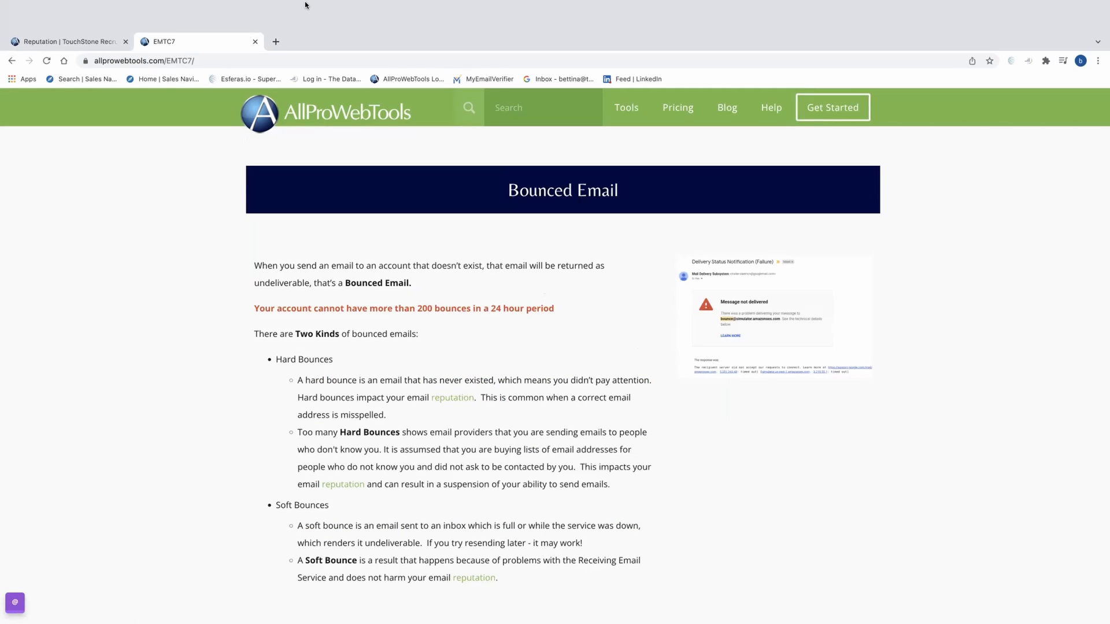
{"action": "scroll", "scroll_direction": "down", "scroll_amount": 3}
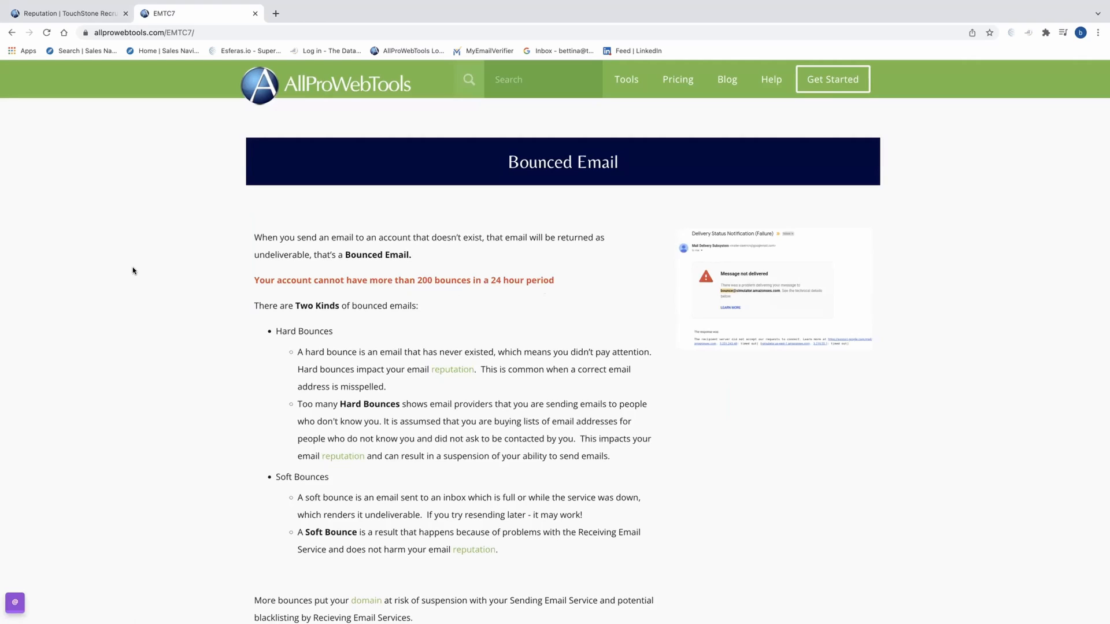
{"action": "scroll", "scroll_direction": "down", "scroll_amount": 3}
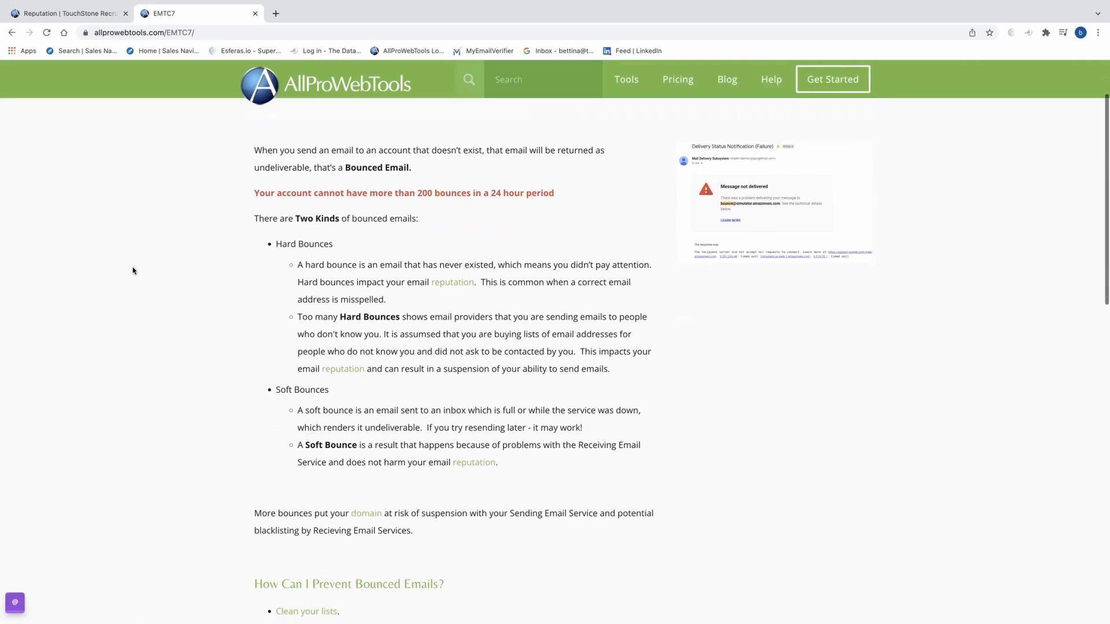
{"action": "mouse_move", "coordinate": [417, 275]}
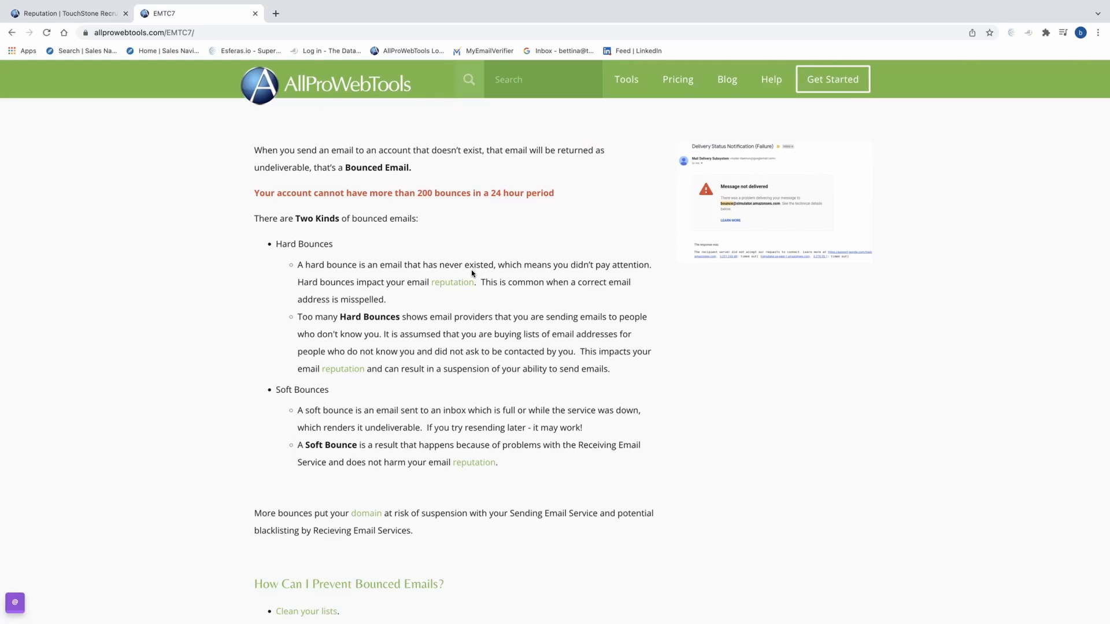
{"action": "mouse_move", "coordinate": [465, 301]}
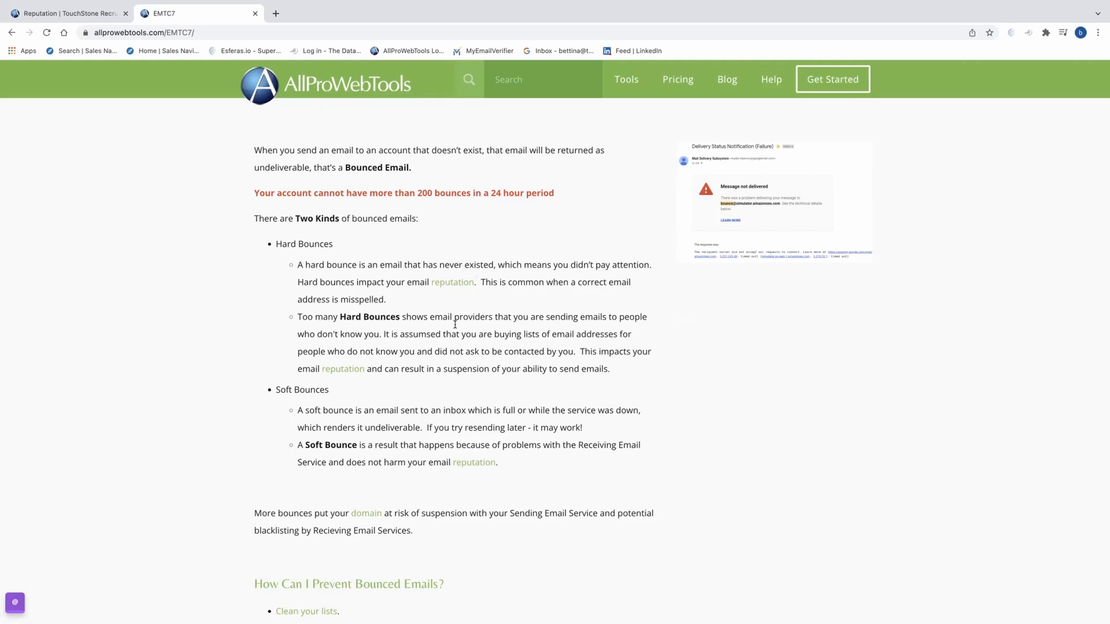
{"action": "mouse_move", "coordinate": [446, 387]}
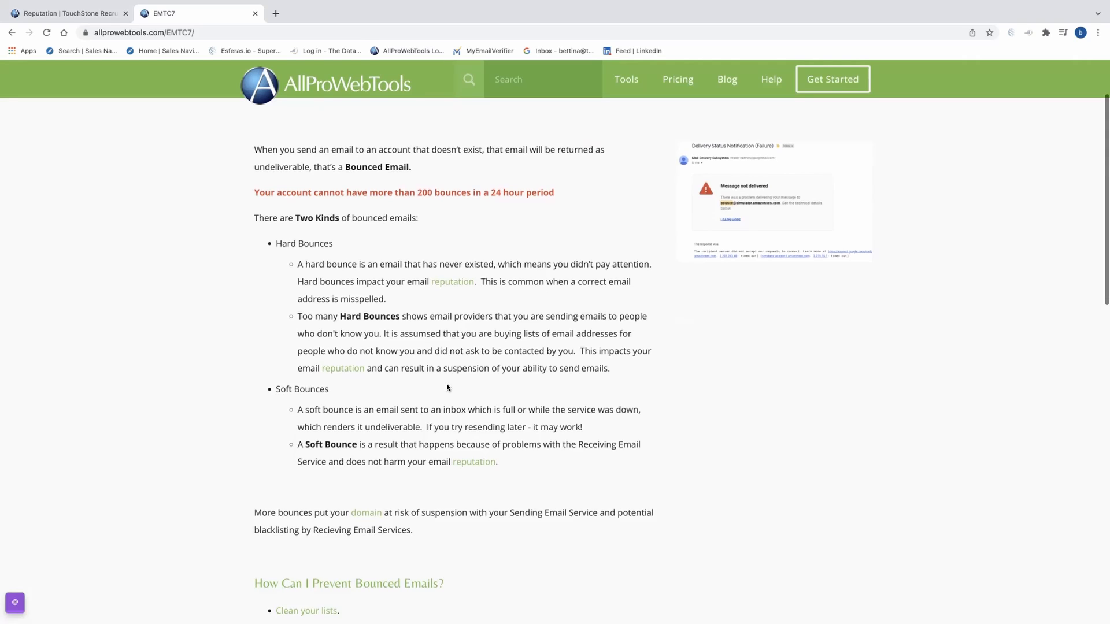
Scroll the lesson to the 'How Can I Prevent Bounced Emails?' tips and Expert Tip
{"action": "scroll", "scroll_direction": "down", "scroll_amount": 3}
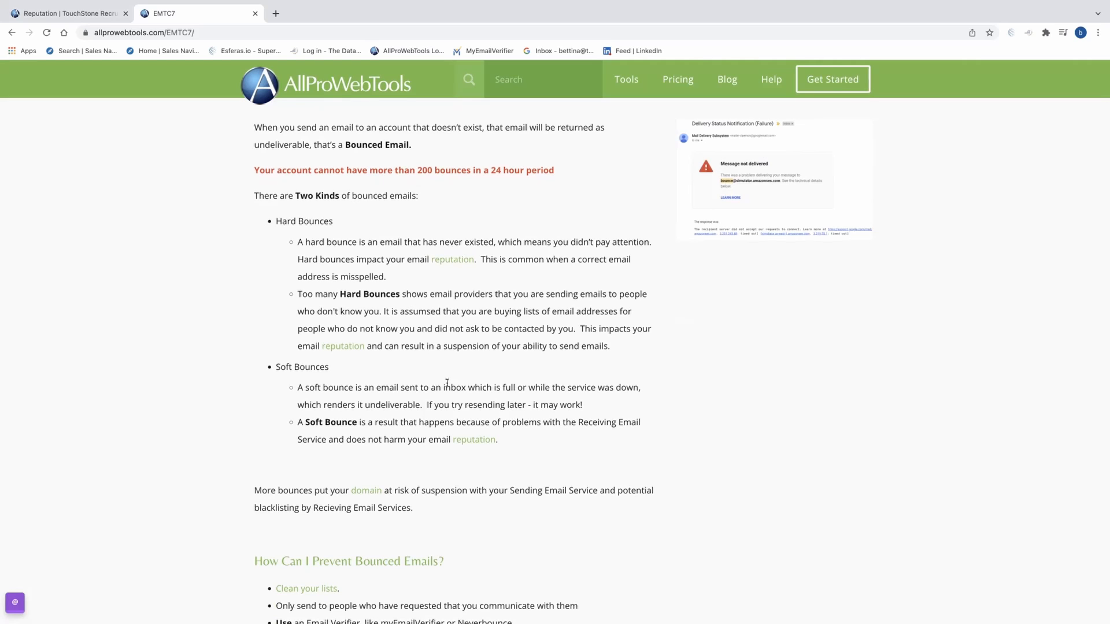
{"action": "scroll", "scroll_direction": "down", "scroll_amount": 3}
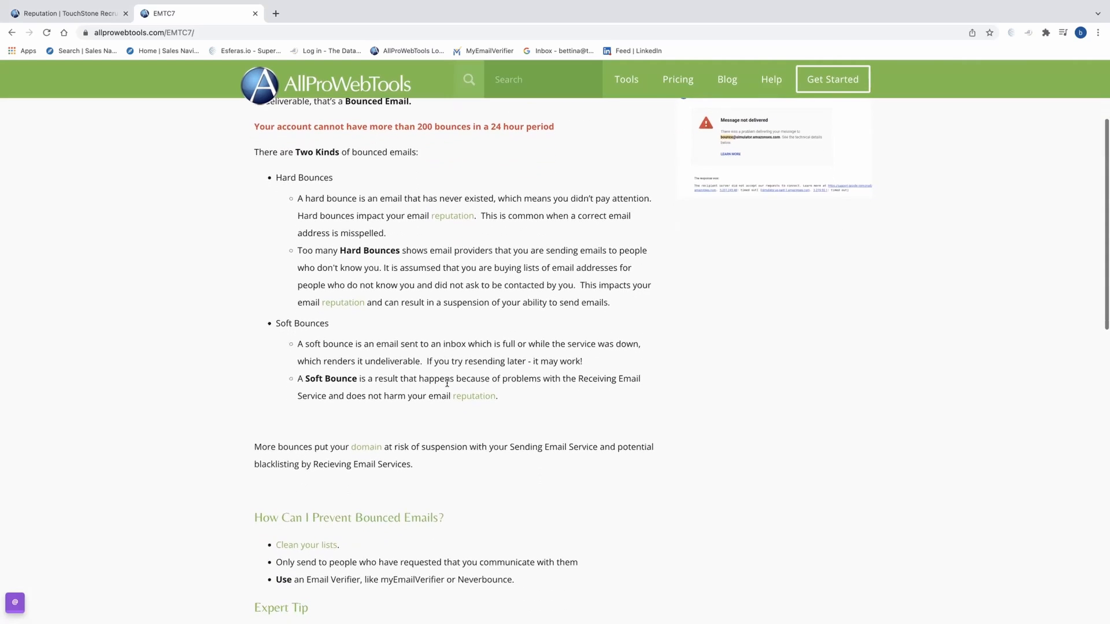
{"action": "mouse_move", "coordinate": [288, 334]}
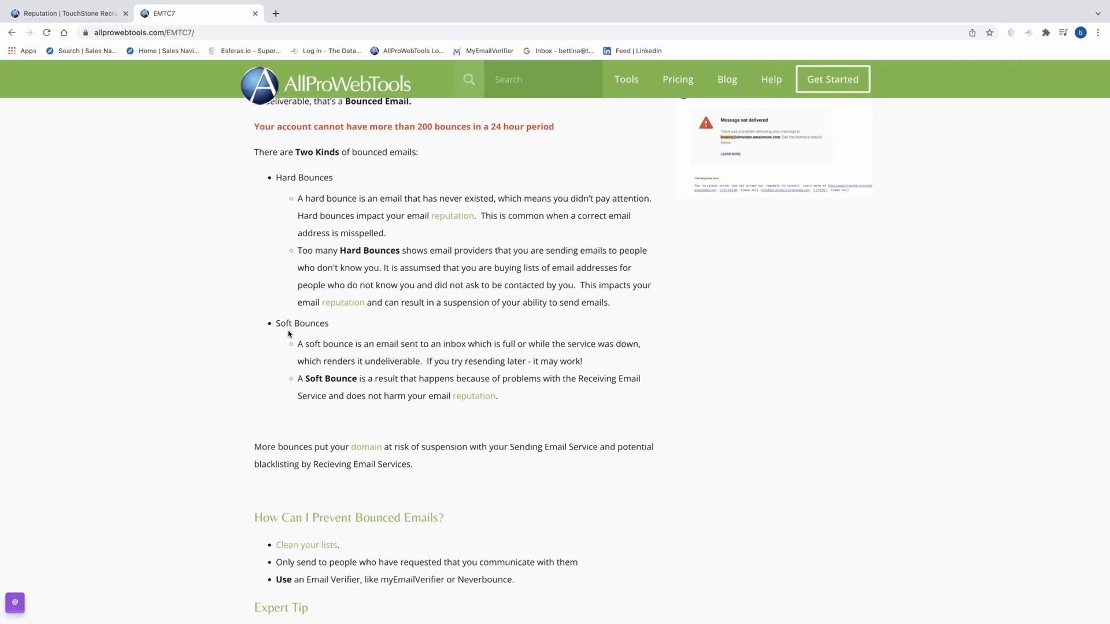
{"action": "mouse_move", "coordinate": [253, 337]}
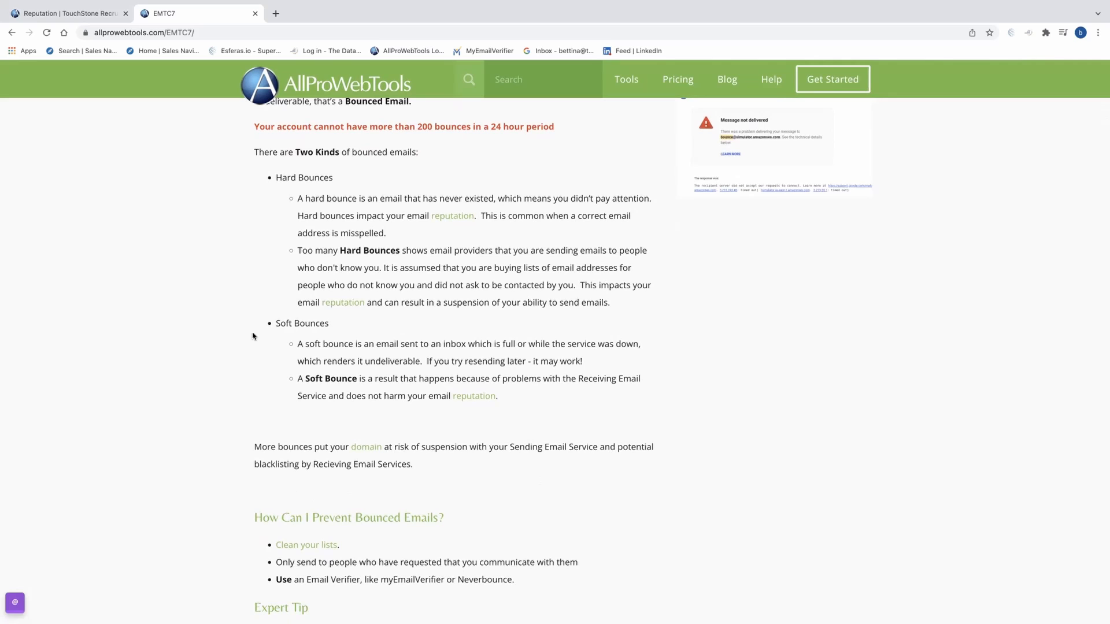
{"action": "scroll", "scroll_direction": "down", "scroll_amount": 3}
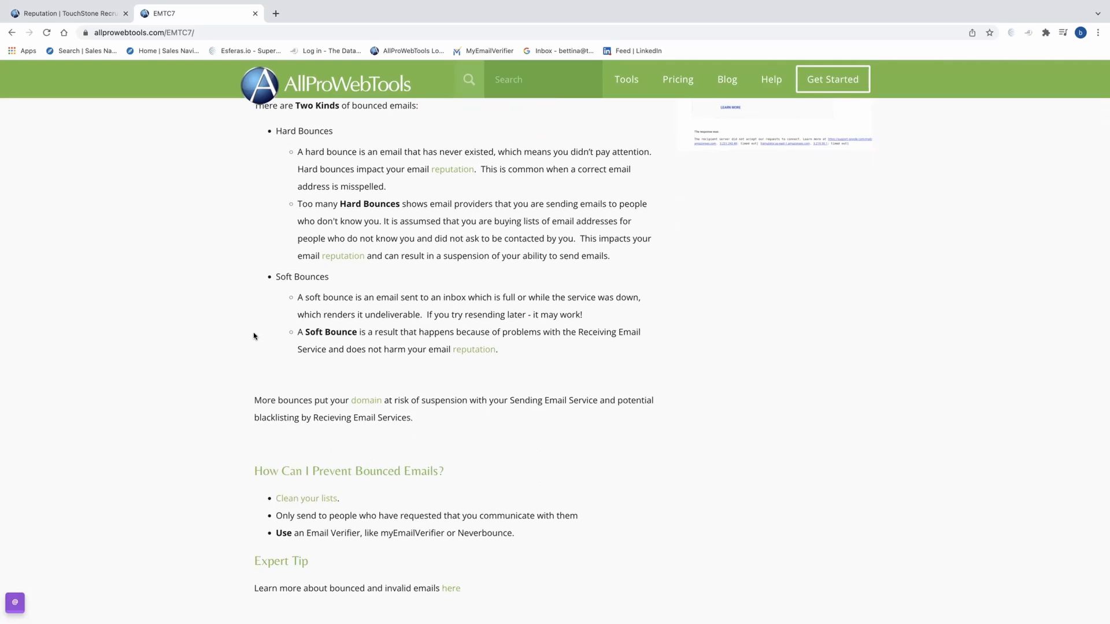
{"action": "mouse_move", "coordinate": [389, 323]}
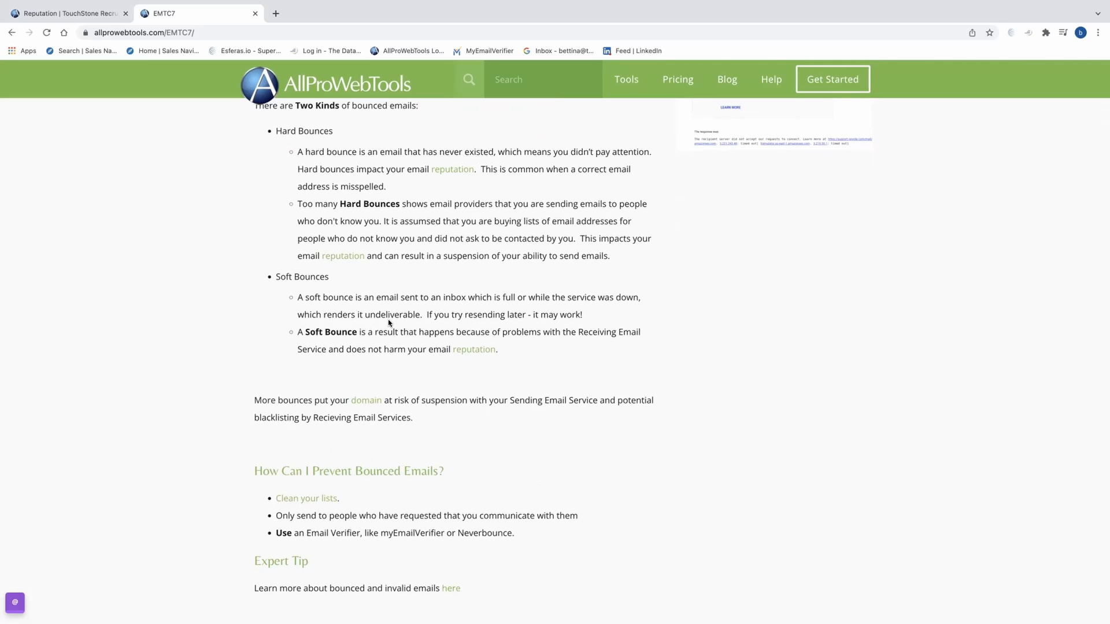
{"action": "mouse_move", "coordinate": [557, 324]}
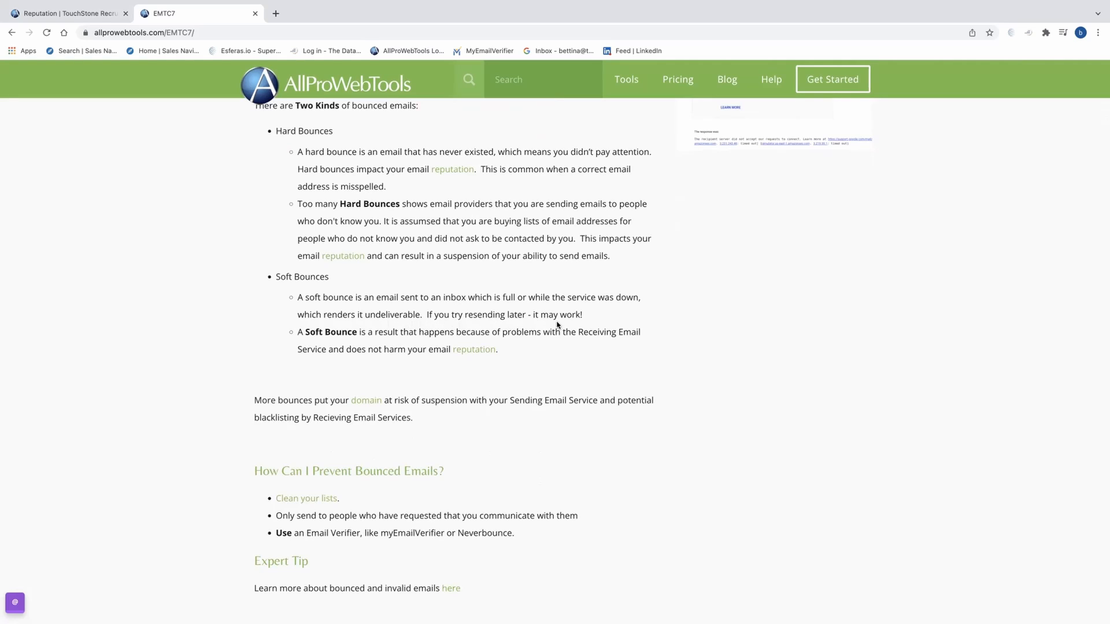
{"action": "mouse_move", "coordinate": [535, 380]}
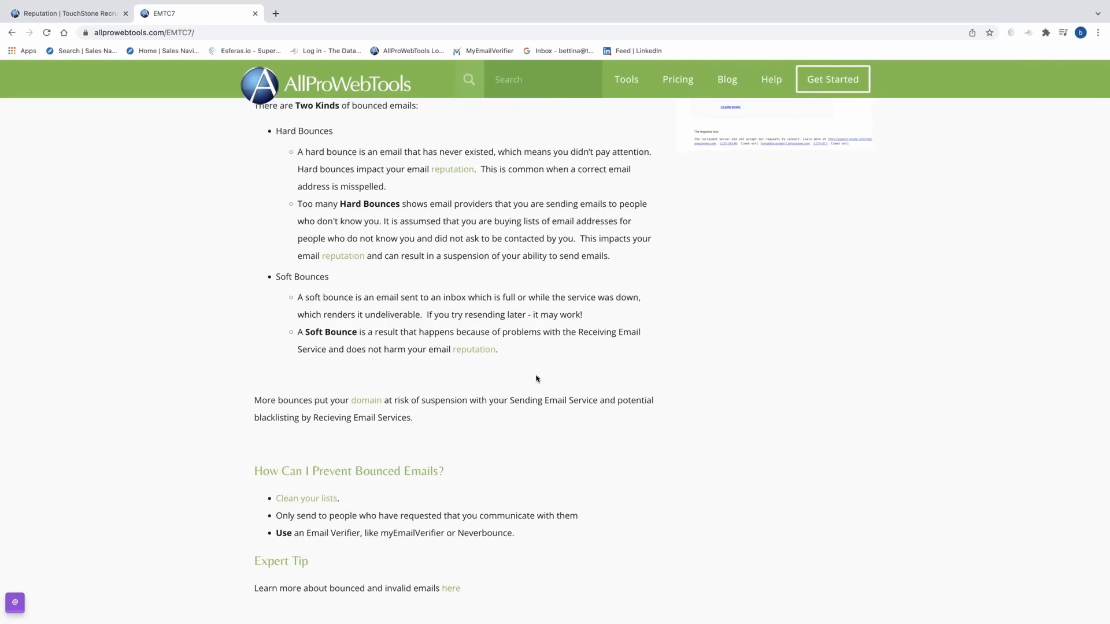